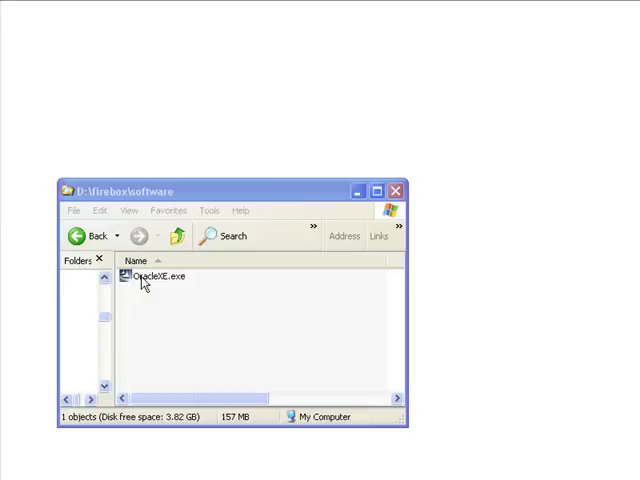
# - Launch the OracleXE.exe setup and allow the unverified program to run
pyautogui.doubleClick(160, 280)
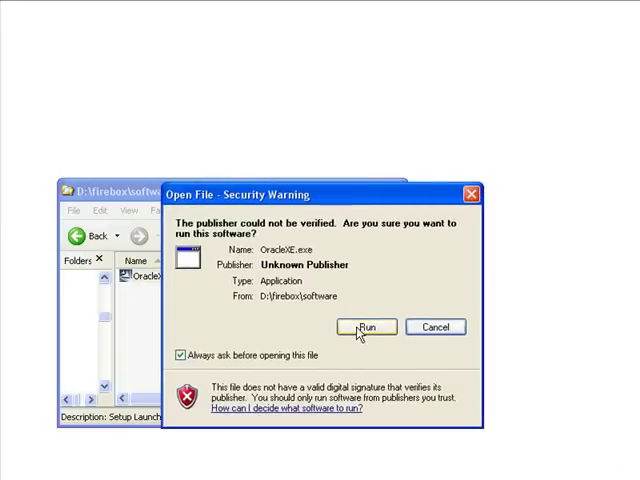
pyautogui.click(368, 328)
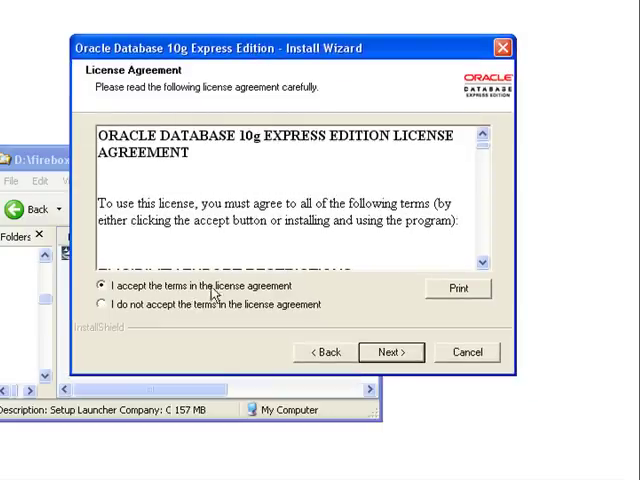
# - Accept the license, keep the D:\oraclexe\ destination and enter the database password
pyautogui.click(390, 352)
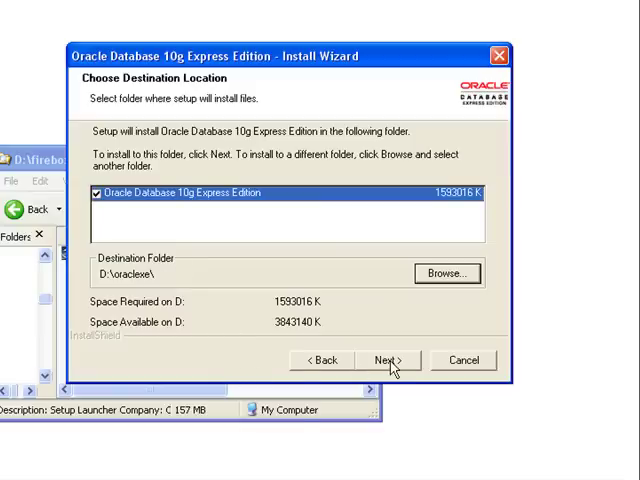
pyautogui.click(386, 360)
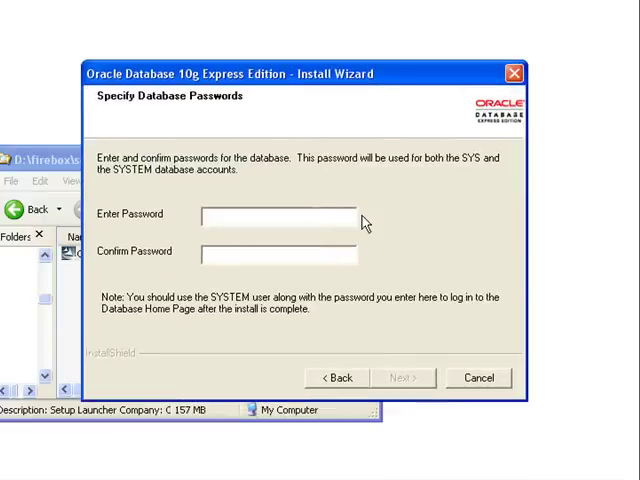
pyautogui.write('***')
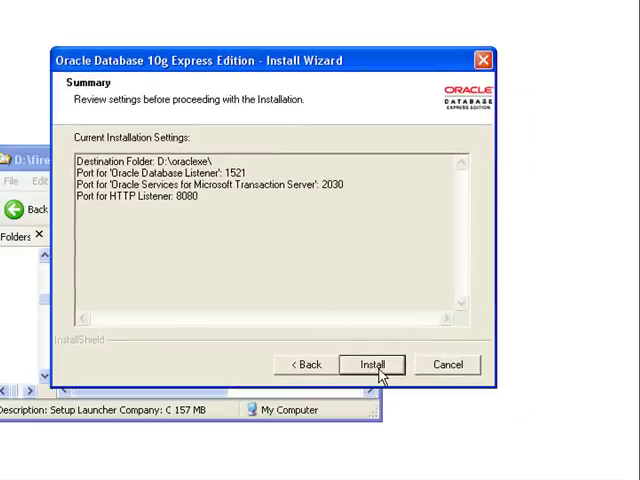
# - Install with the summarized settings and finish with 'Launch the Database homepage' checked
pyautogui.click(372, 364)
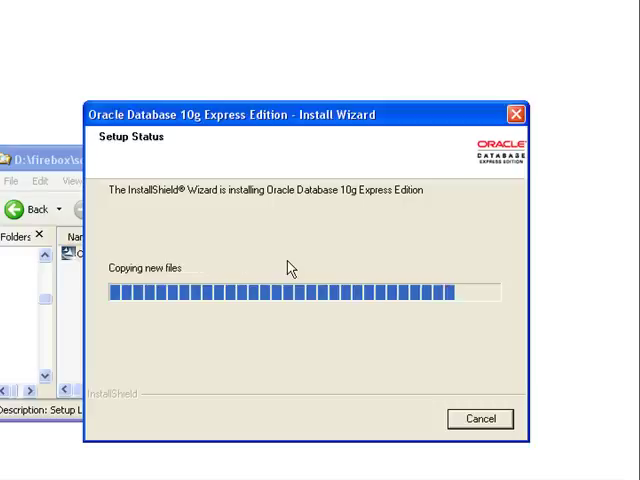
pyautogui.moveTo(328, 268)
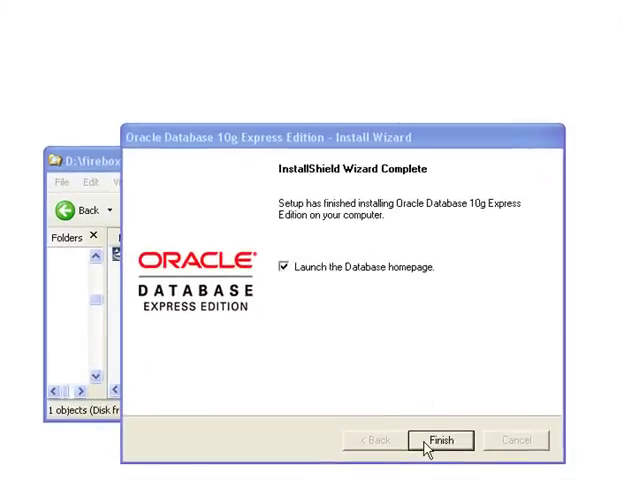
pyautogui.click(442, 440)
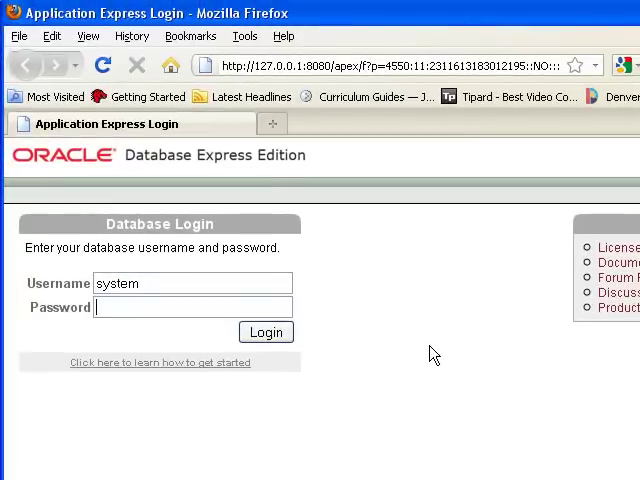
# - Log in to Application Express as the system user and reach the home page
pyautogui.write('password')
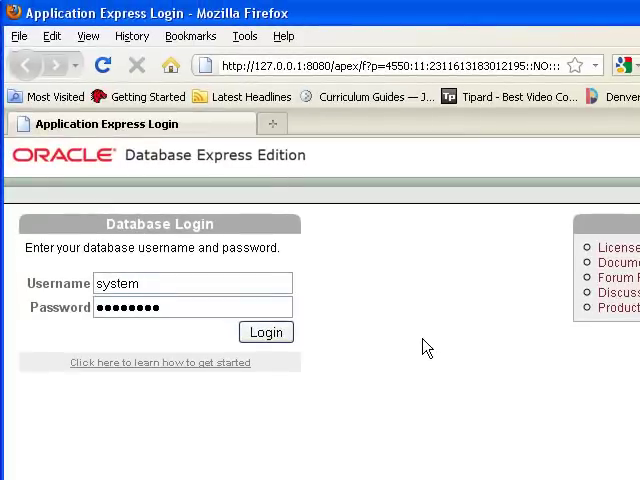
pyautogui.click(266, 332)
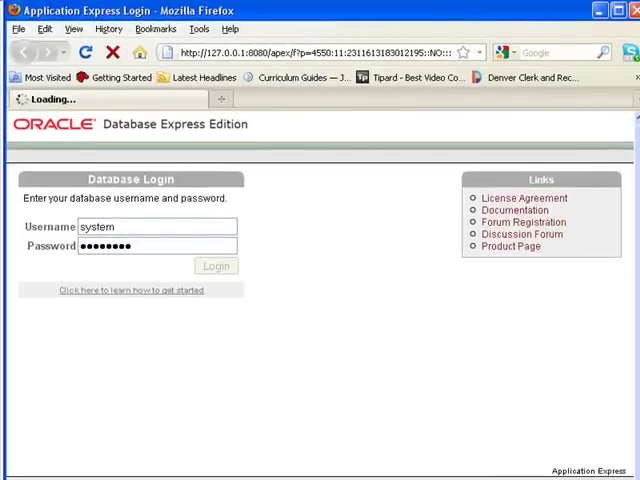
pyautogui.click(216, 266)
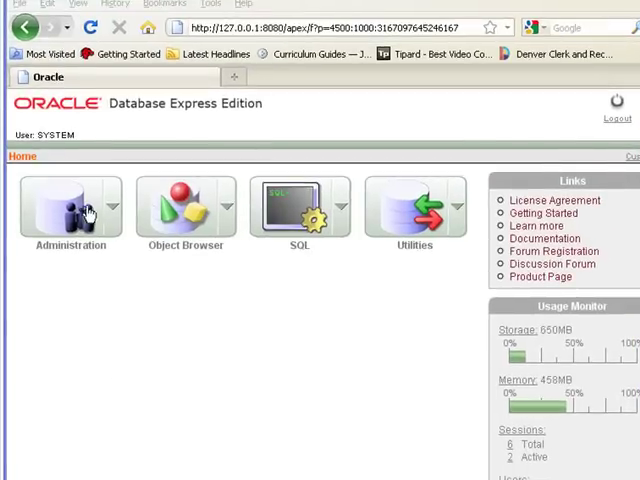
pyautogui.moveTo(44, 218)
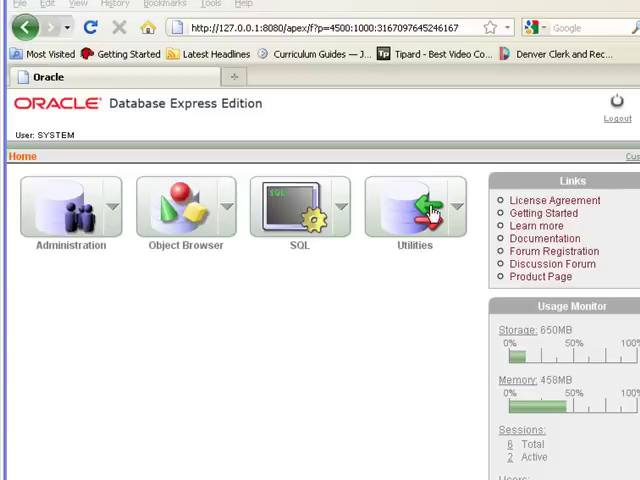
pyautogui.moveTo(272, 348)
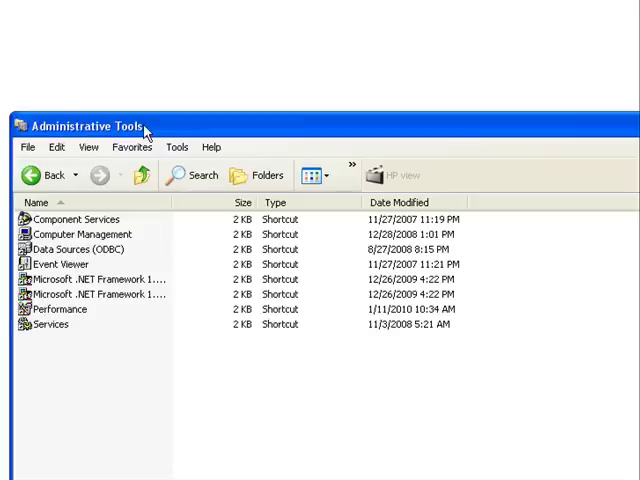
pyautogui.moveTo(58, 336)
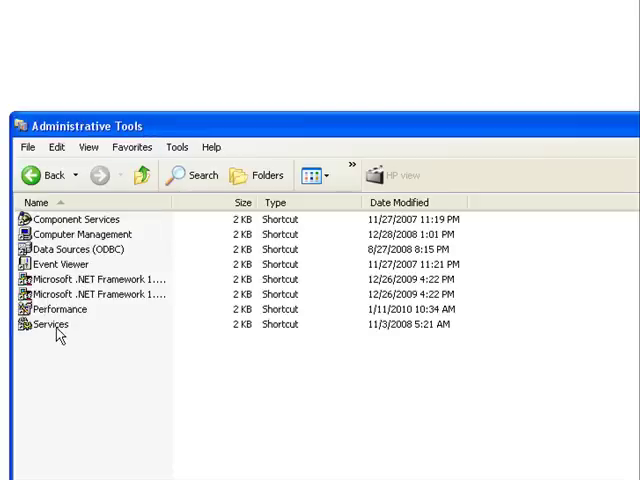
# - Open the Services console from the Administrative Tools shortcut
pyautogui.click(52, 324)
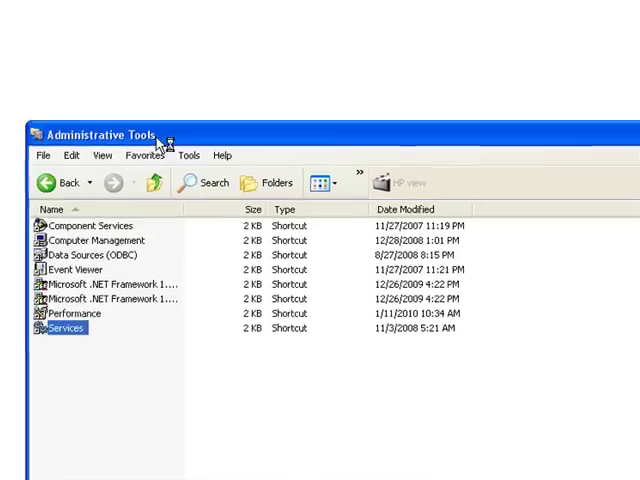
pyautogui.doubleClick(64, 340)
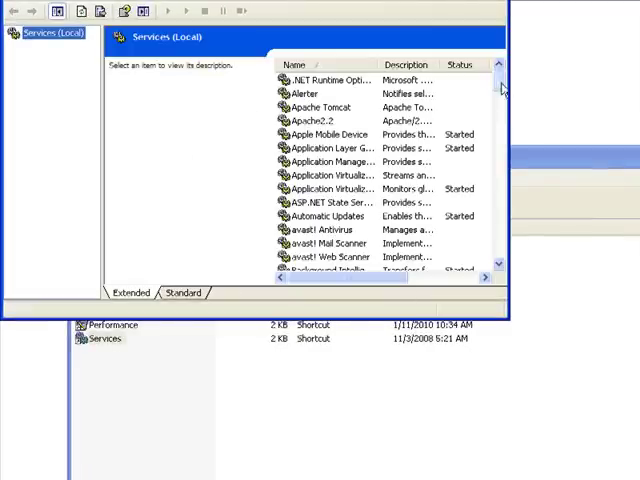
# - Inspect OracleJobSchedulerXE and OracleXEClrAgent, then bring up OracleServiceXE's properties
pyautogui.scroll(-3)
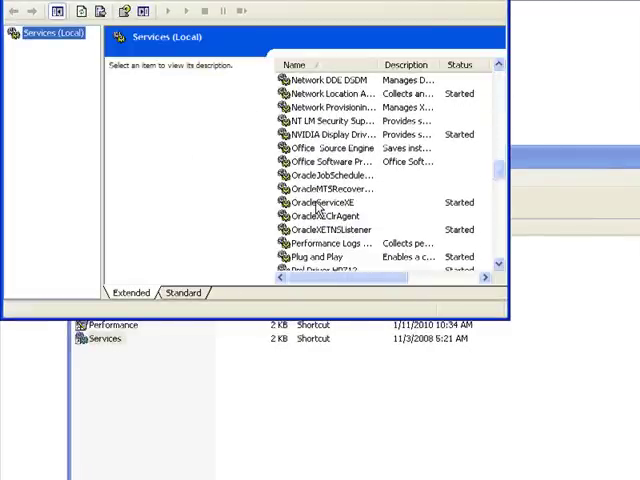
pyautogui.click(324, 202)
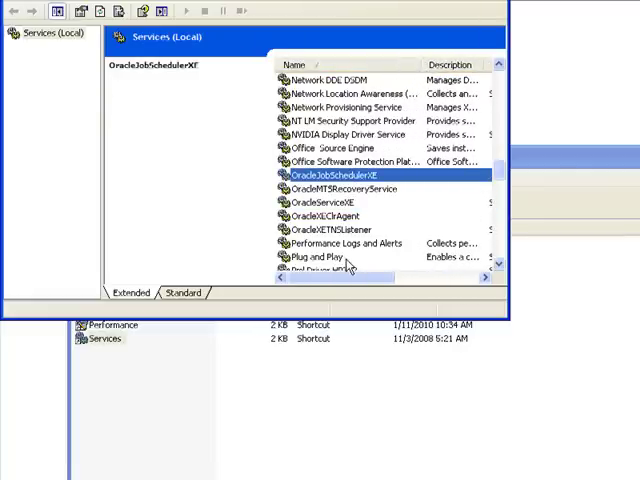
pyautogui.click(344, 216)
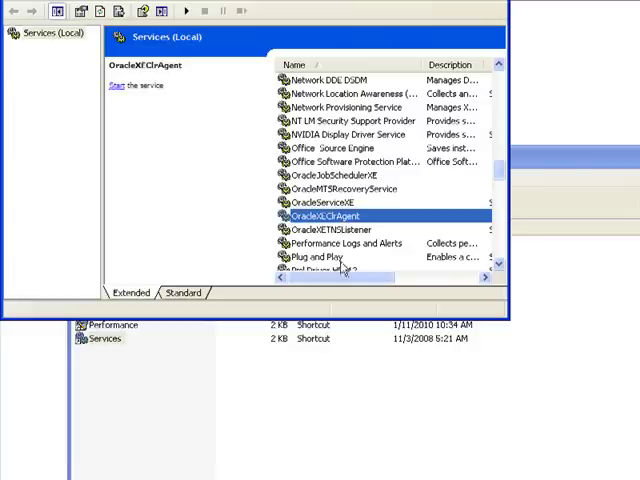
pyautogui.click(344, 228)
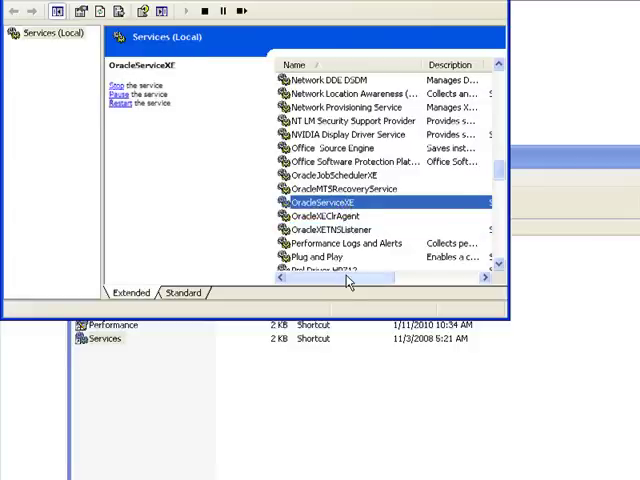
pyautogui.moveTo(344, 276); pyautogui.dragTo(390, 276)
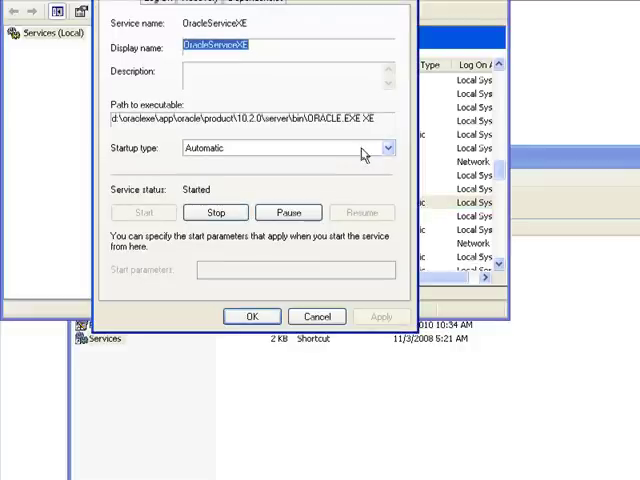
# - Switch OracleServiceXE's startup type from Automatic to Manual and apply it
pyautogui.click(284, 148)
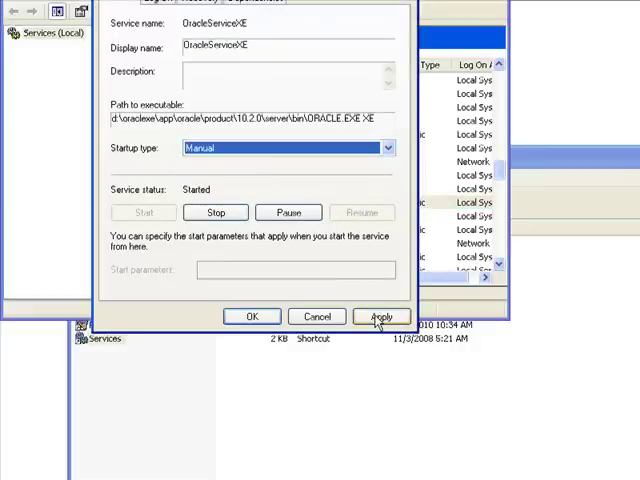
pyautogui.click(380, 316)
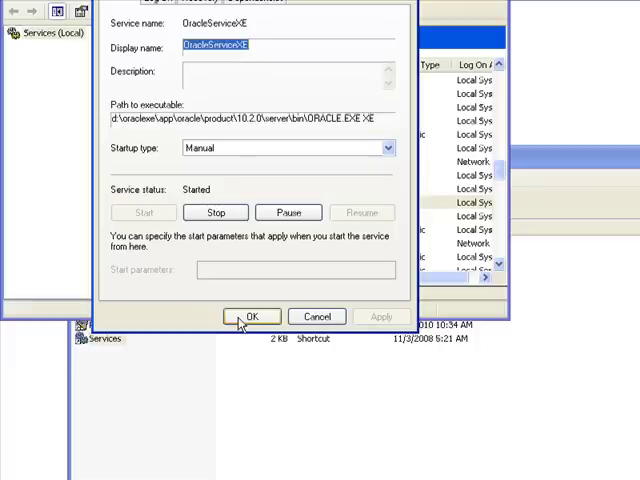
pyautogui.click(252, 316)
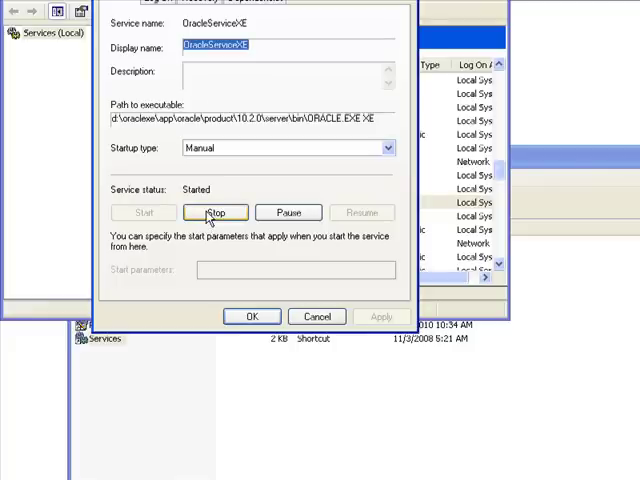
# - Stop and restart OracleServiceXE until it shows Started, then close its properties with OK
pyautogui.click(216, 212)
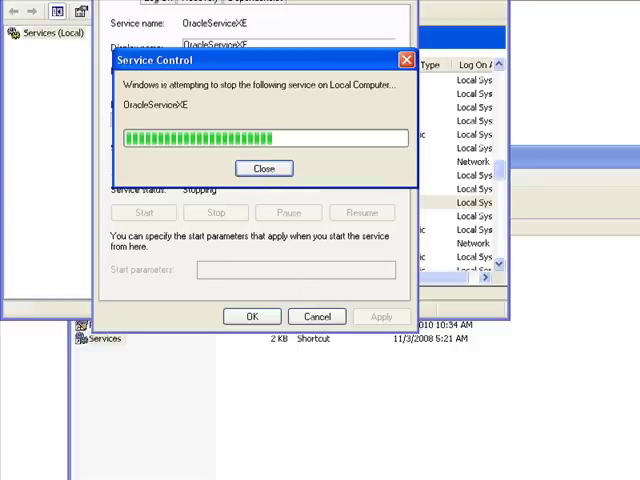
pyautogui.click(264, 168)
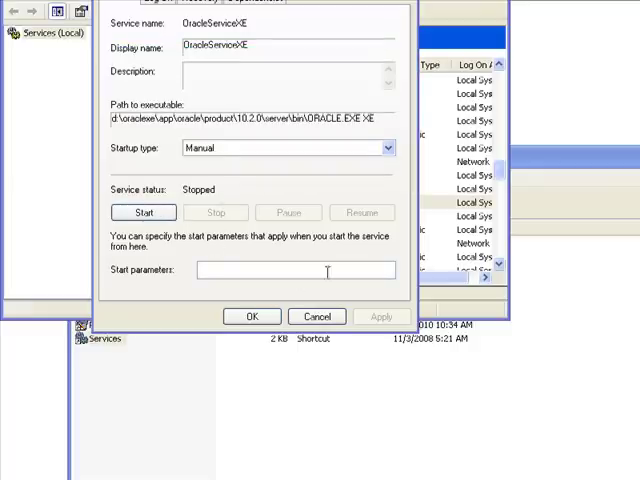
pyautogui.click(144, 212)
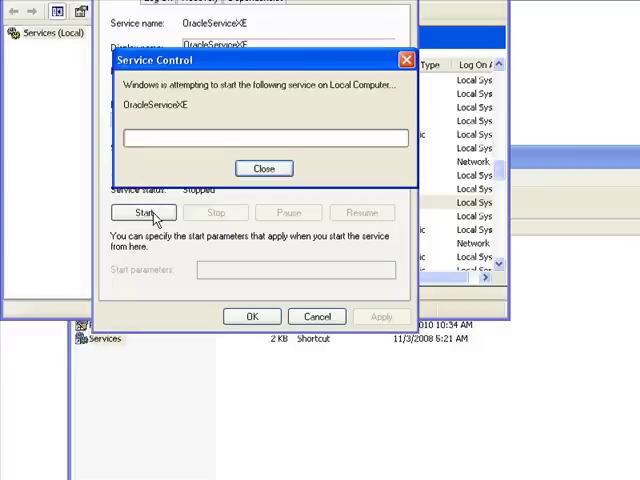
pyautogui.click(144, 212)
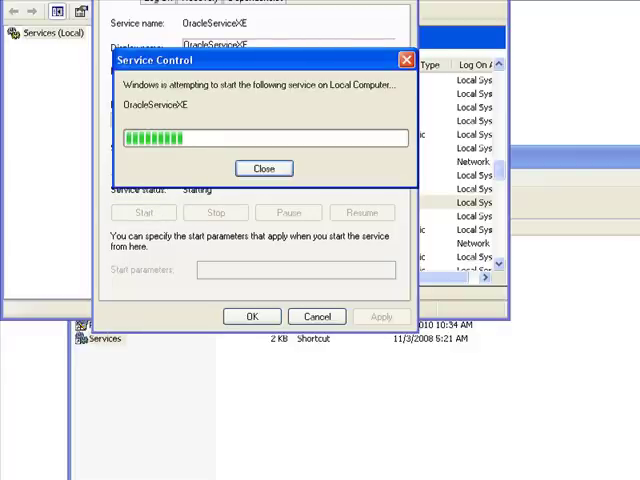
pyautogui.click(264, 168)
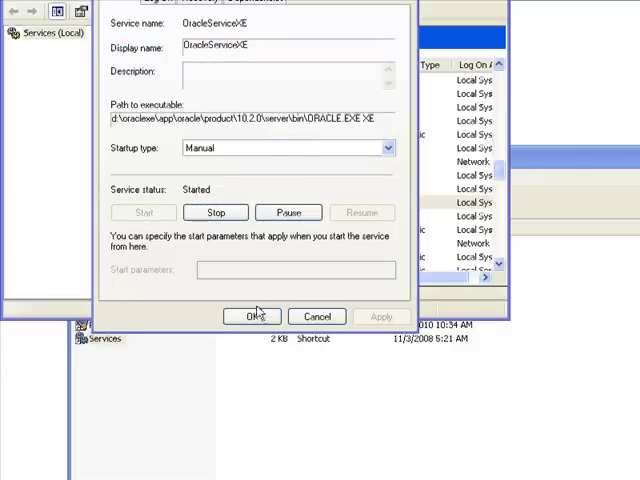
pyautogui.click(252, 316)
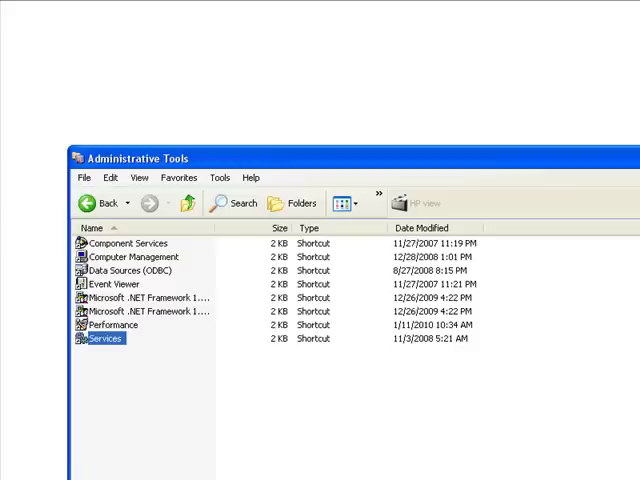